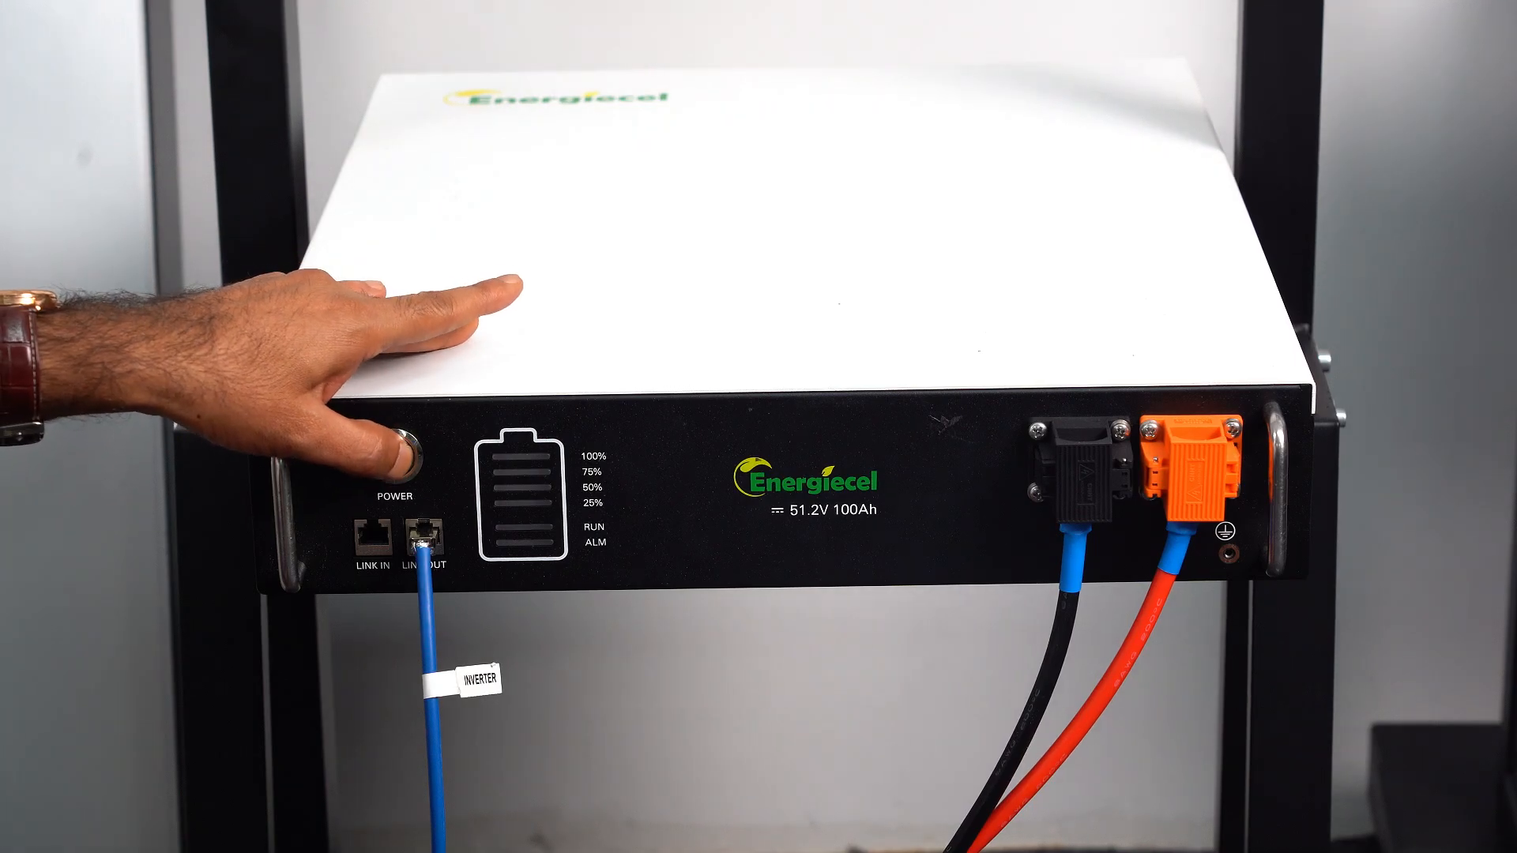
pyautogui.click(392, 455)
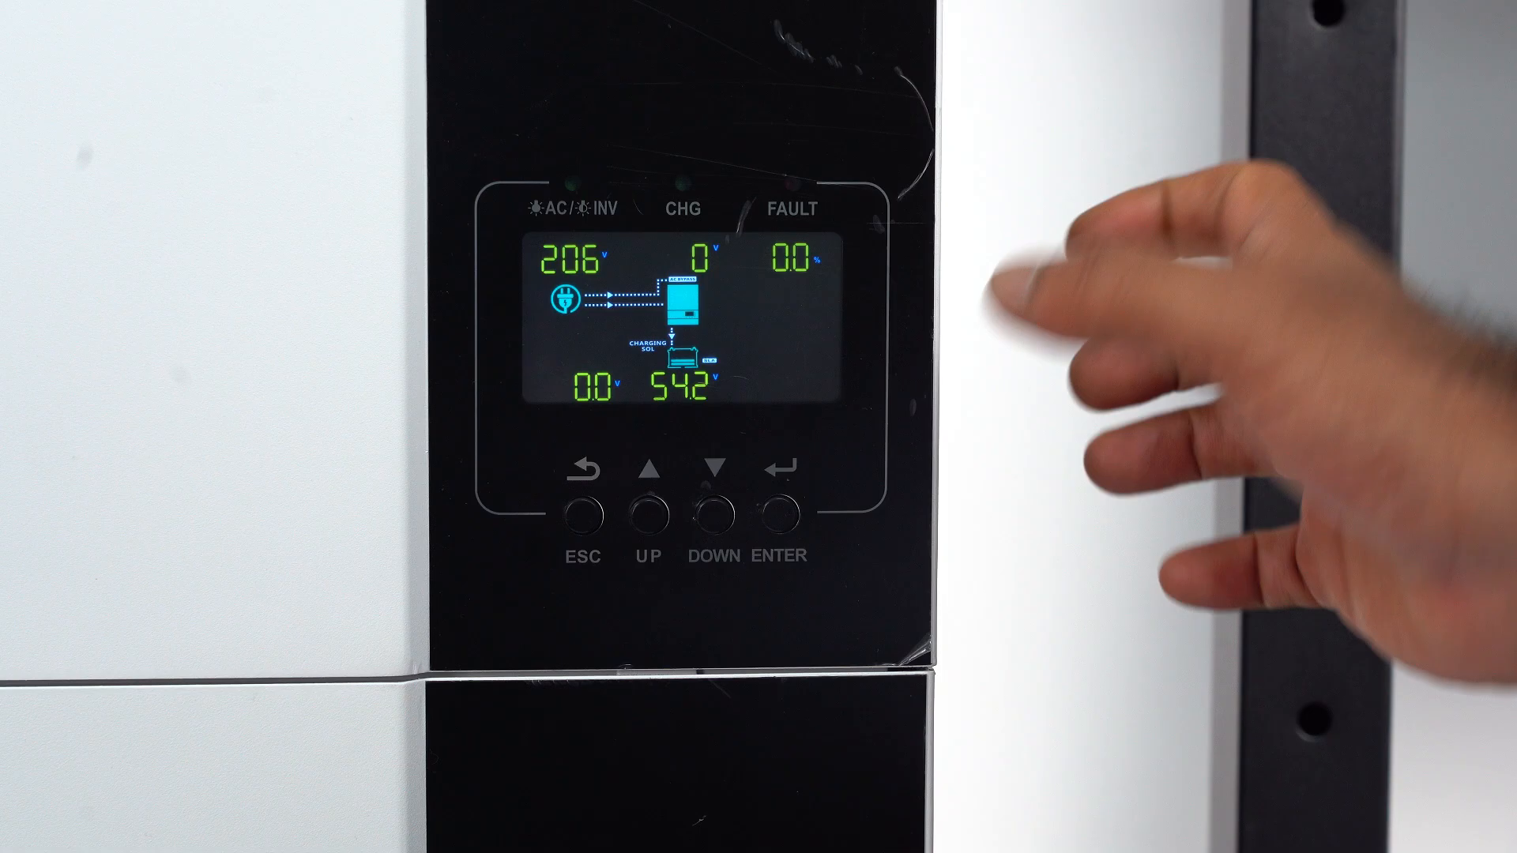
pyautogui.click(782, 510)
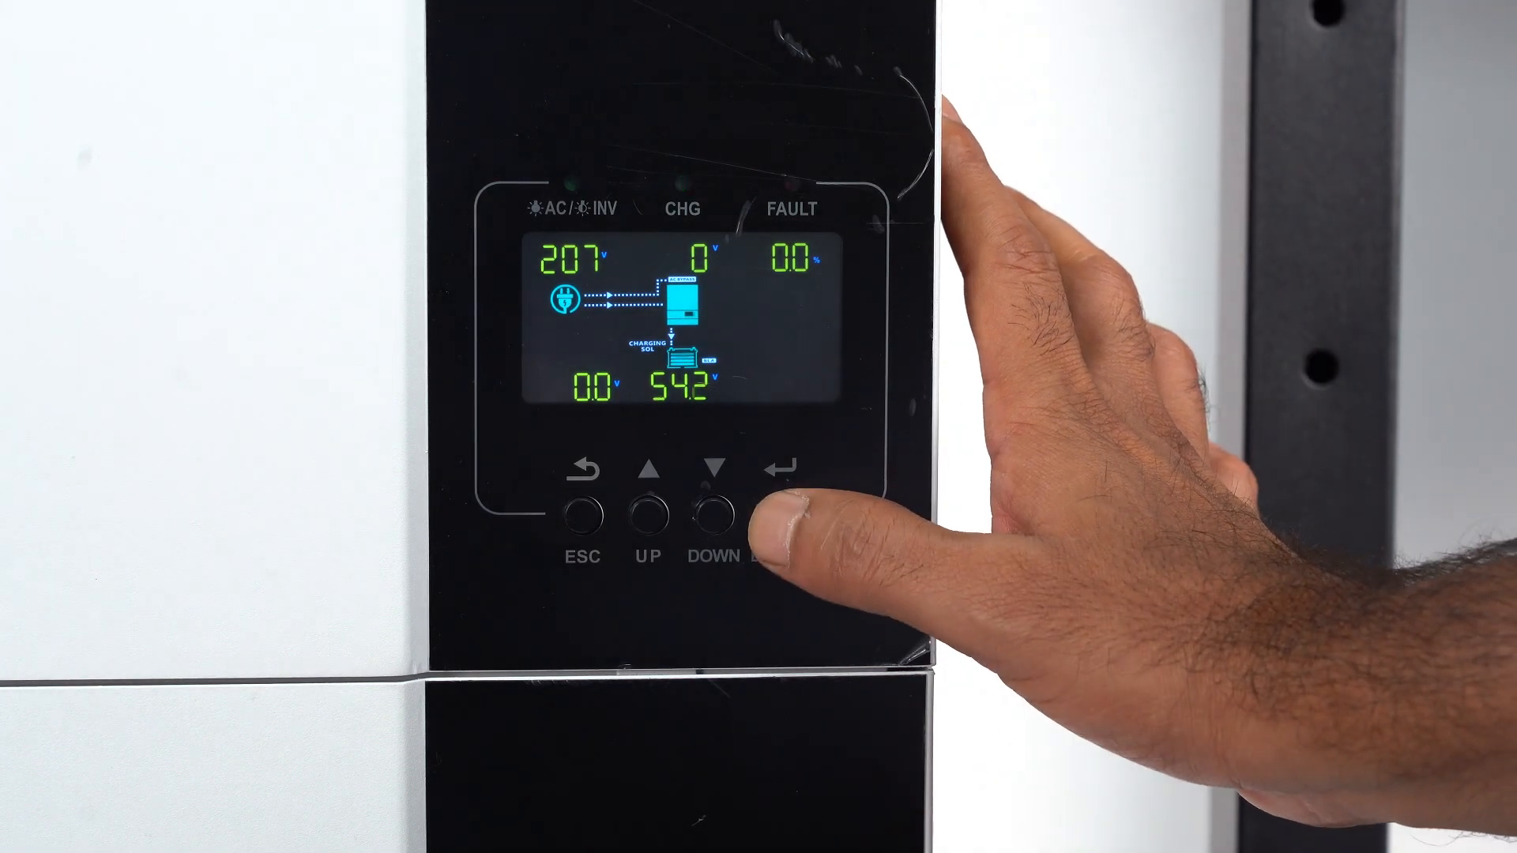
pyautogui.click(783, 507)
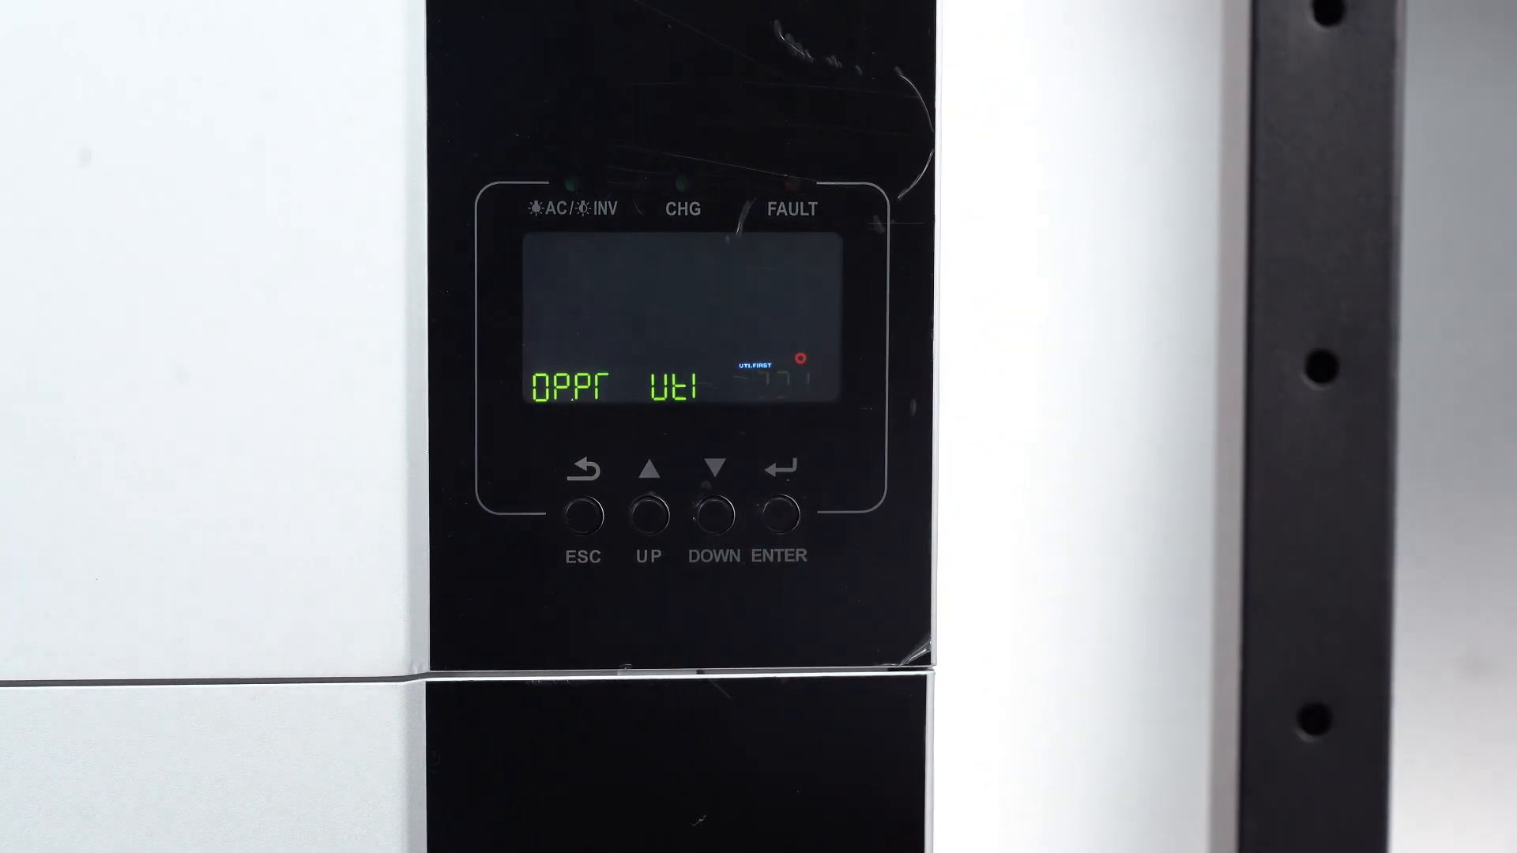
pyautogui.click(714, 510)
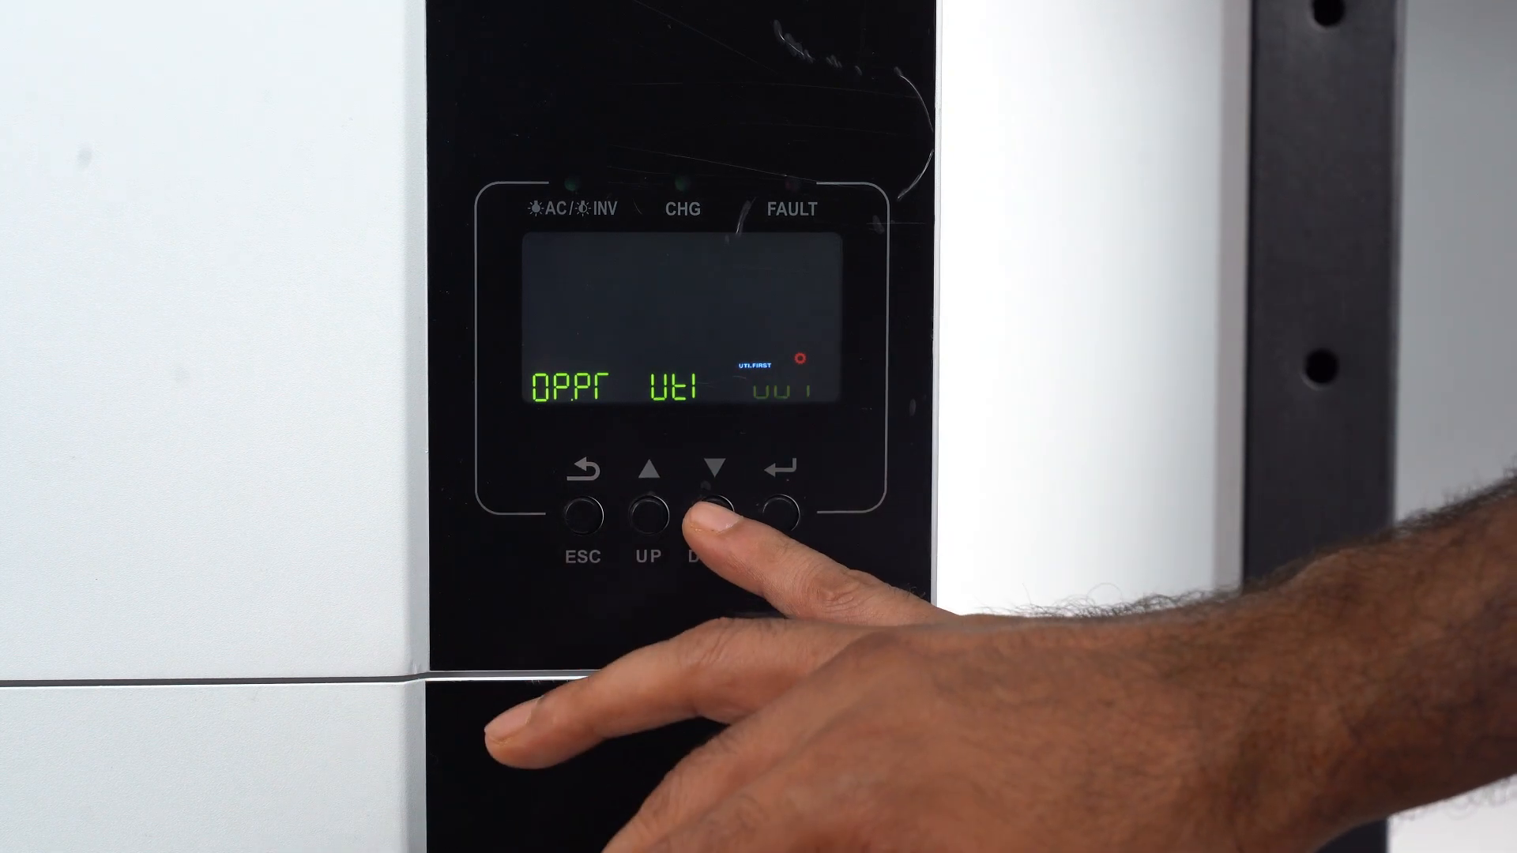
pyautogui.click(716, 511)
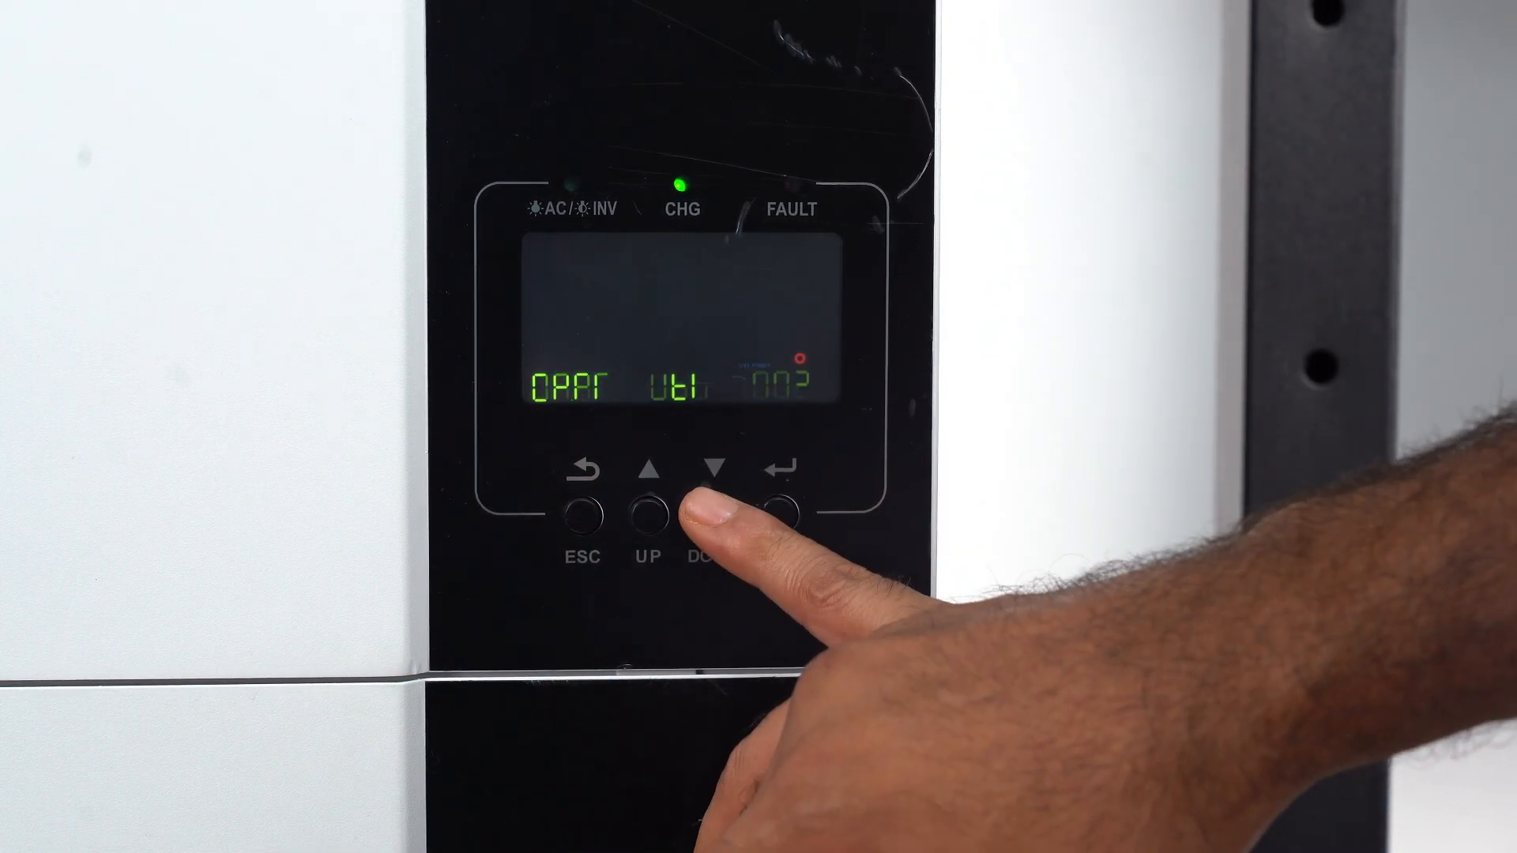
pyautogui.click(714, 512)
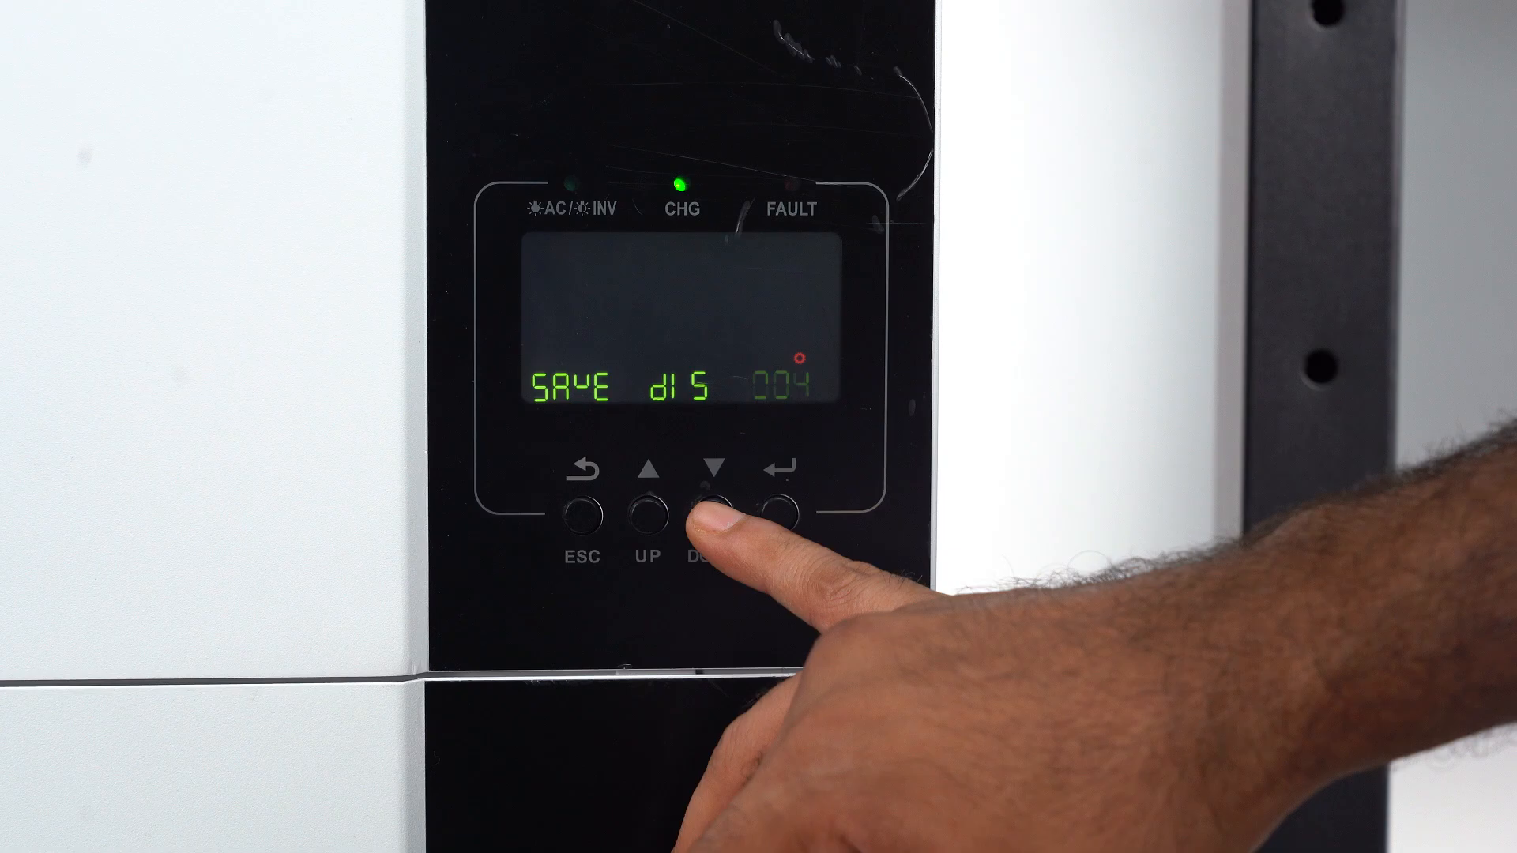
pyautogui.click(711, 512)
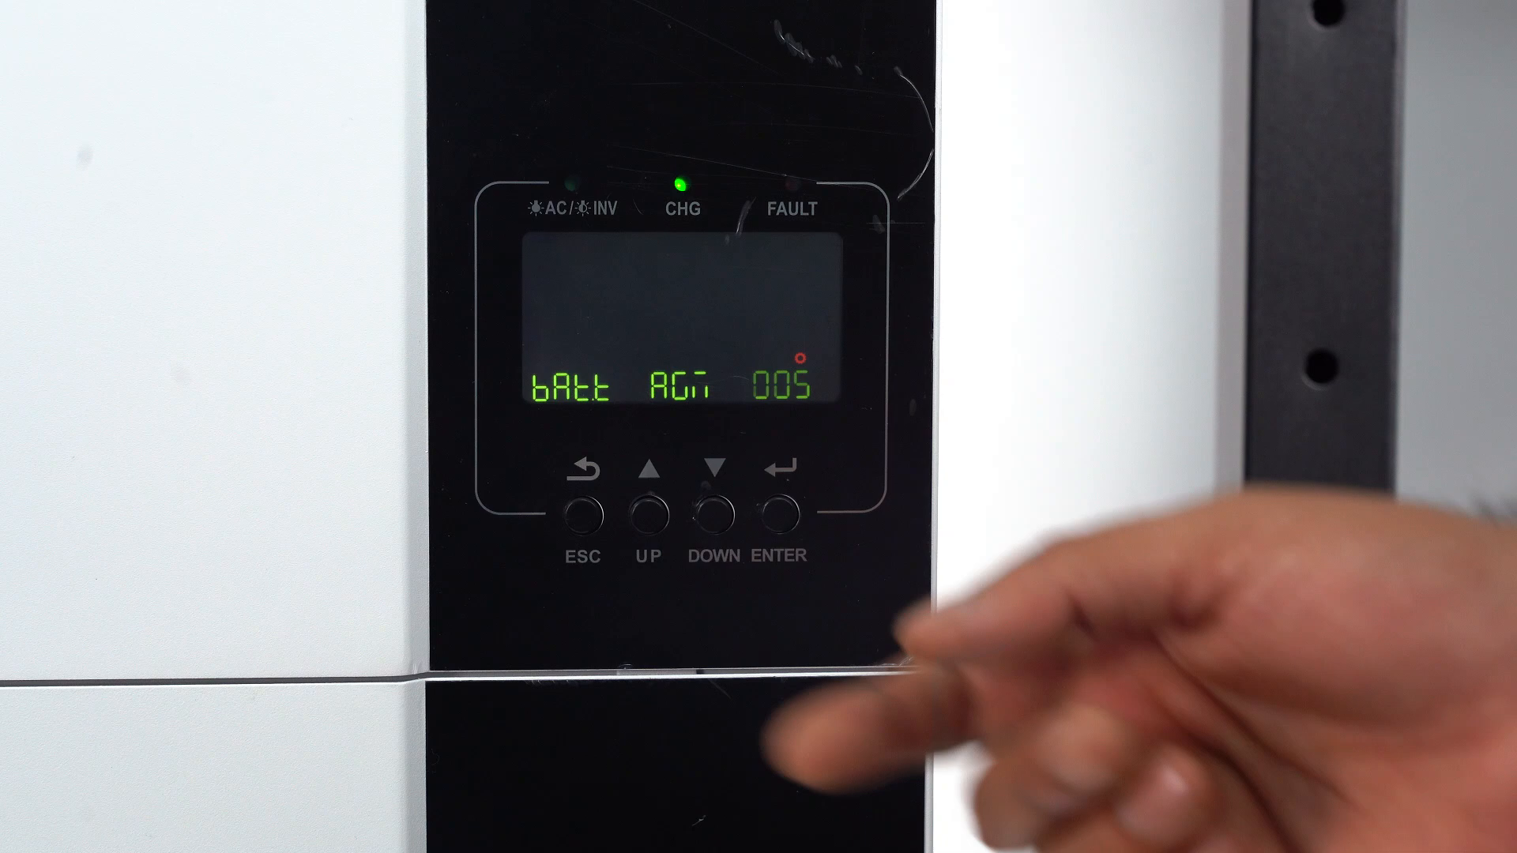
pyautogui.click(783, 512)
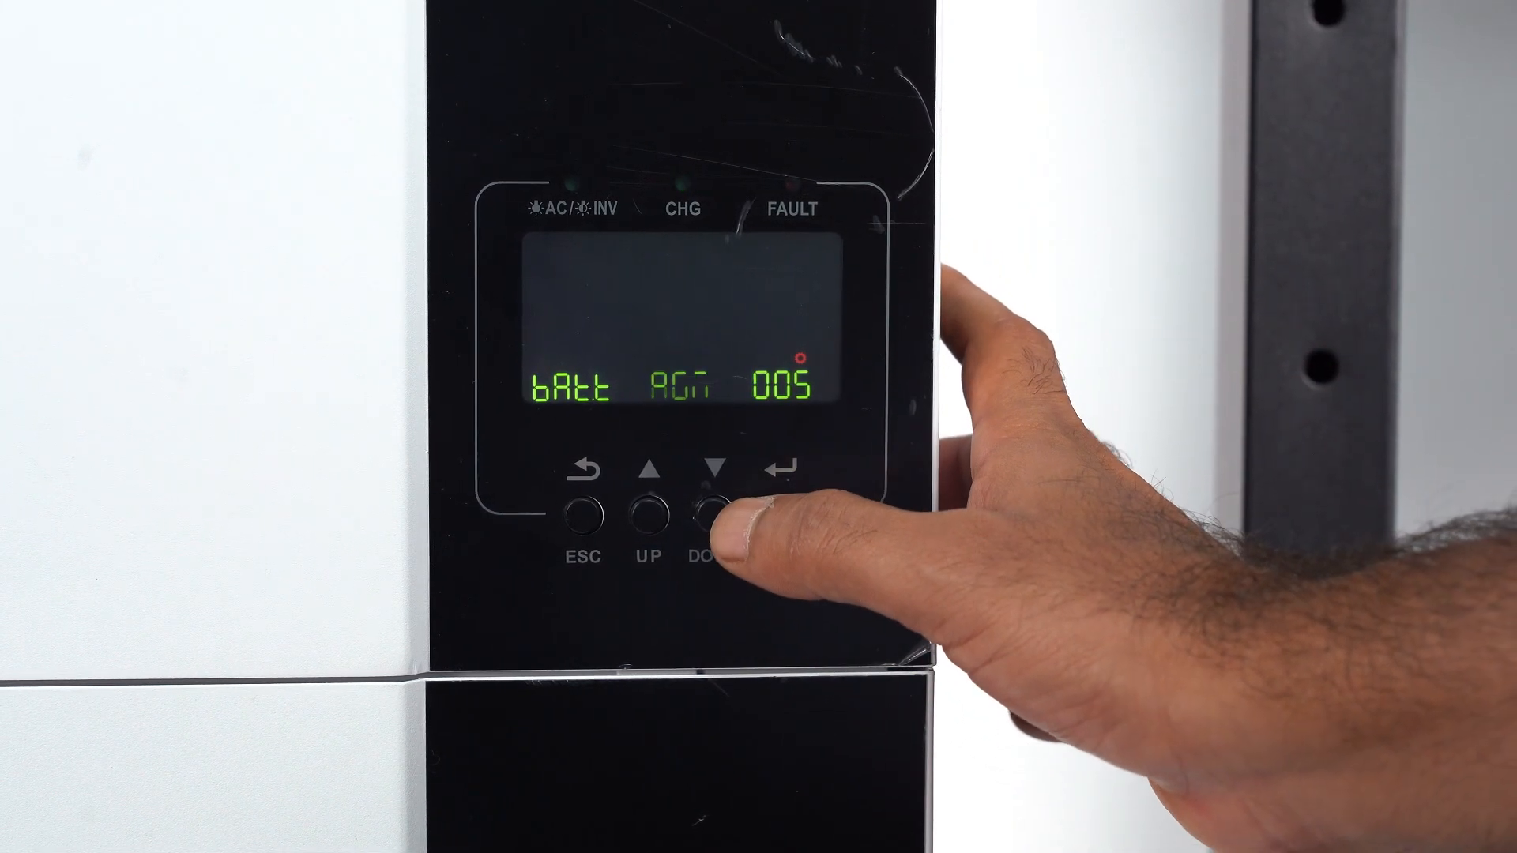
pyautogui.click(711, 512)
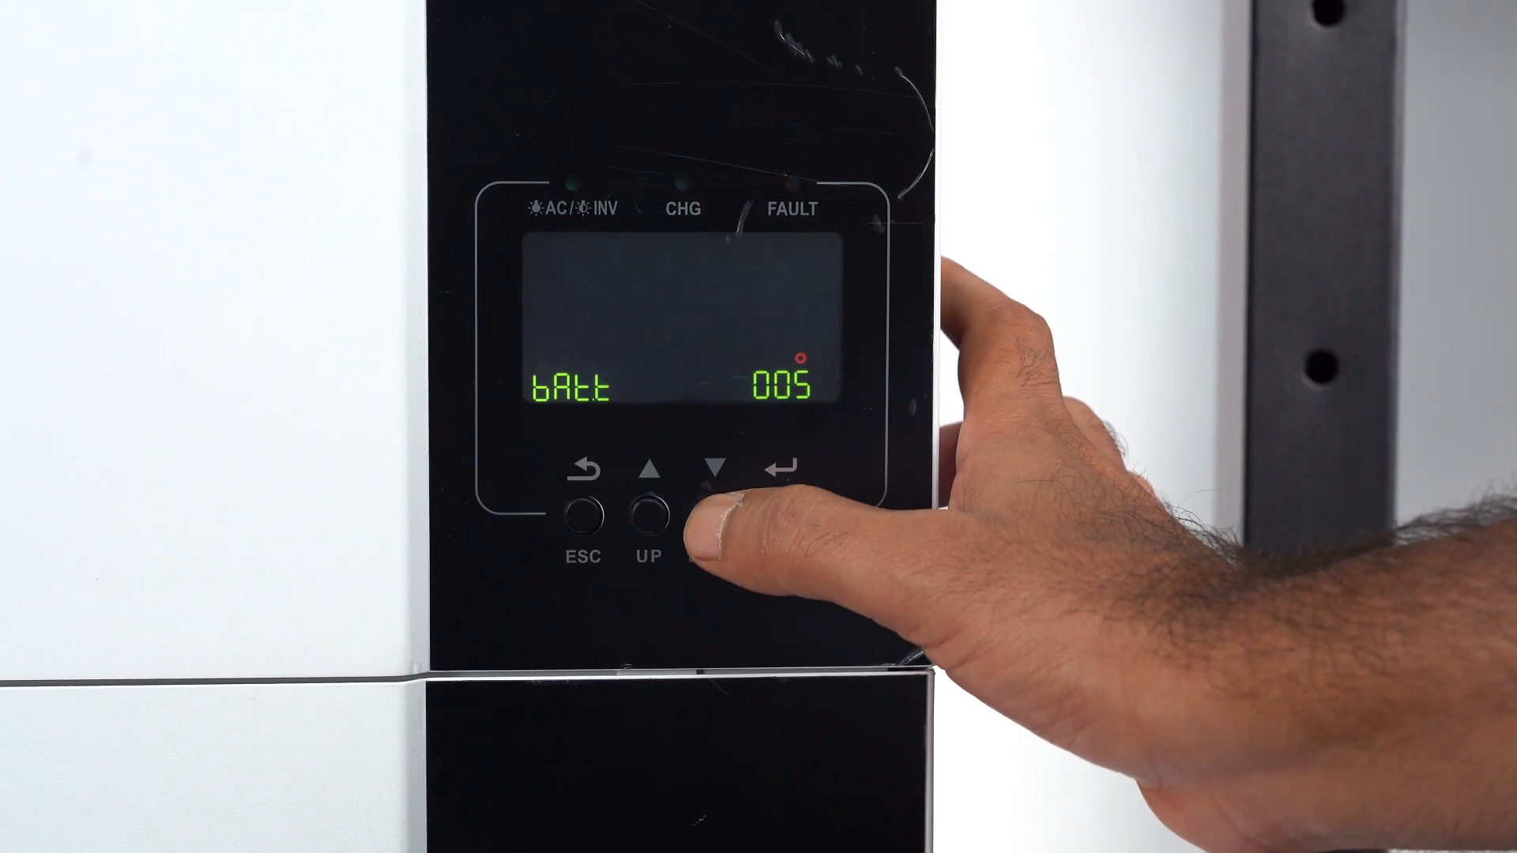
pyautogui.click(712, 512)
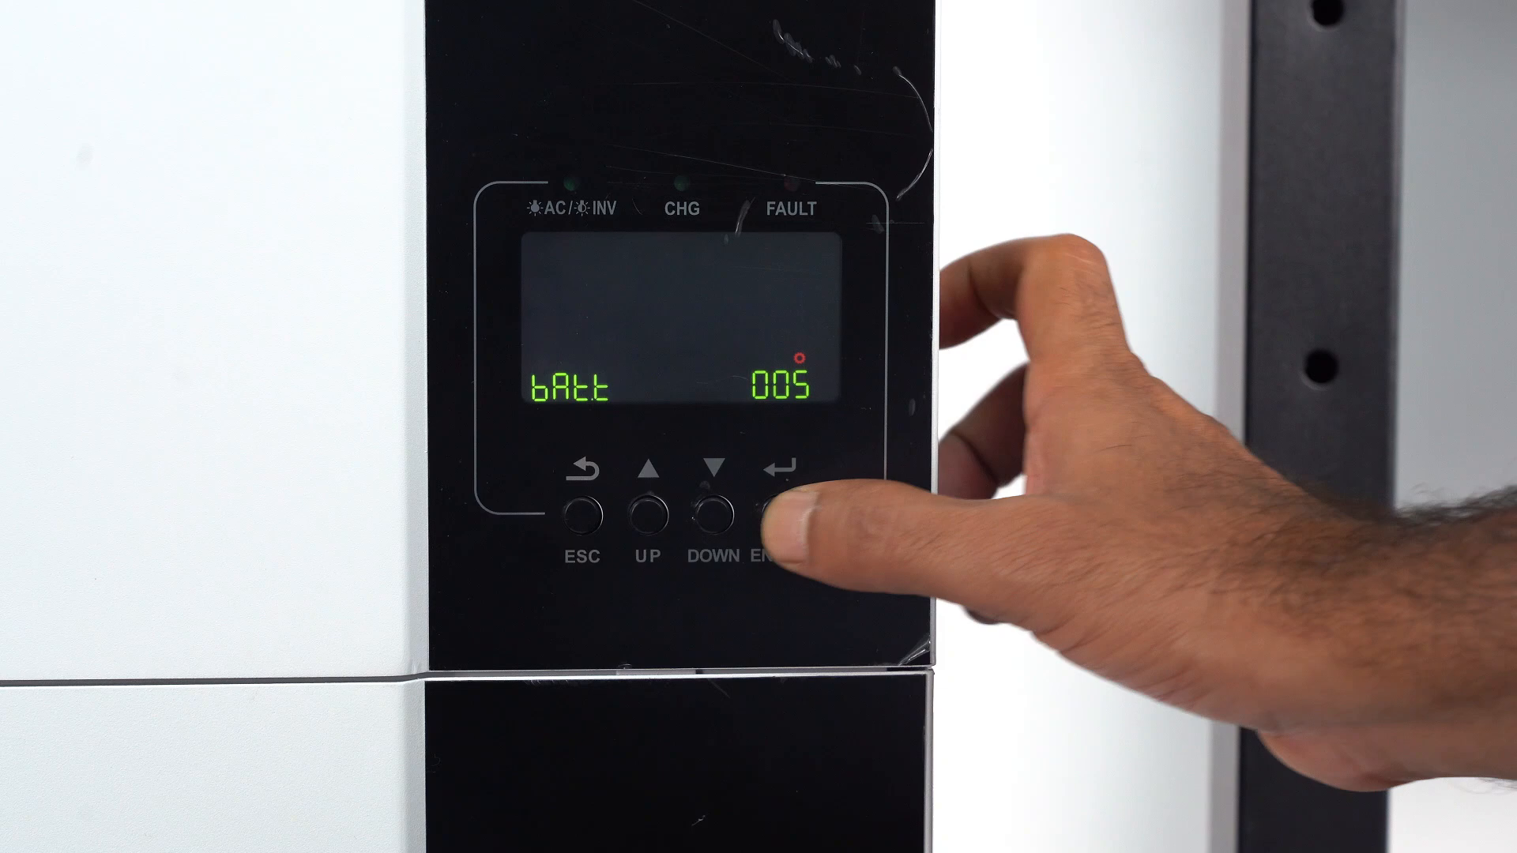
pyautogui.click(779, 510)
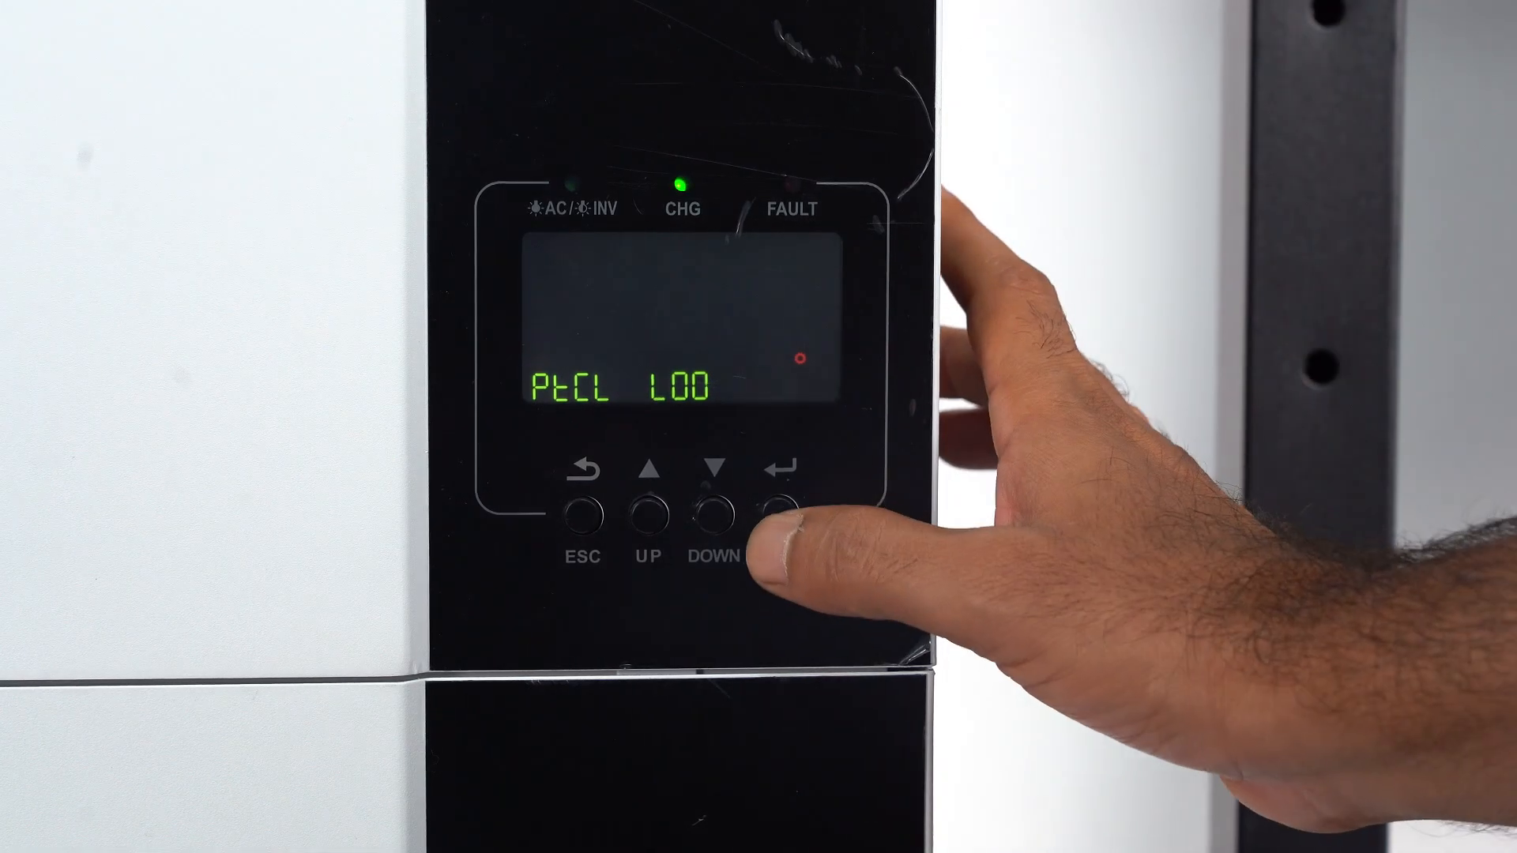
pyautogui.click(774, 510)
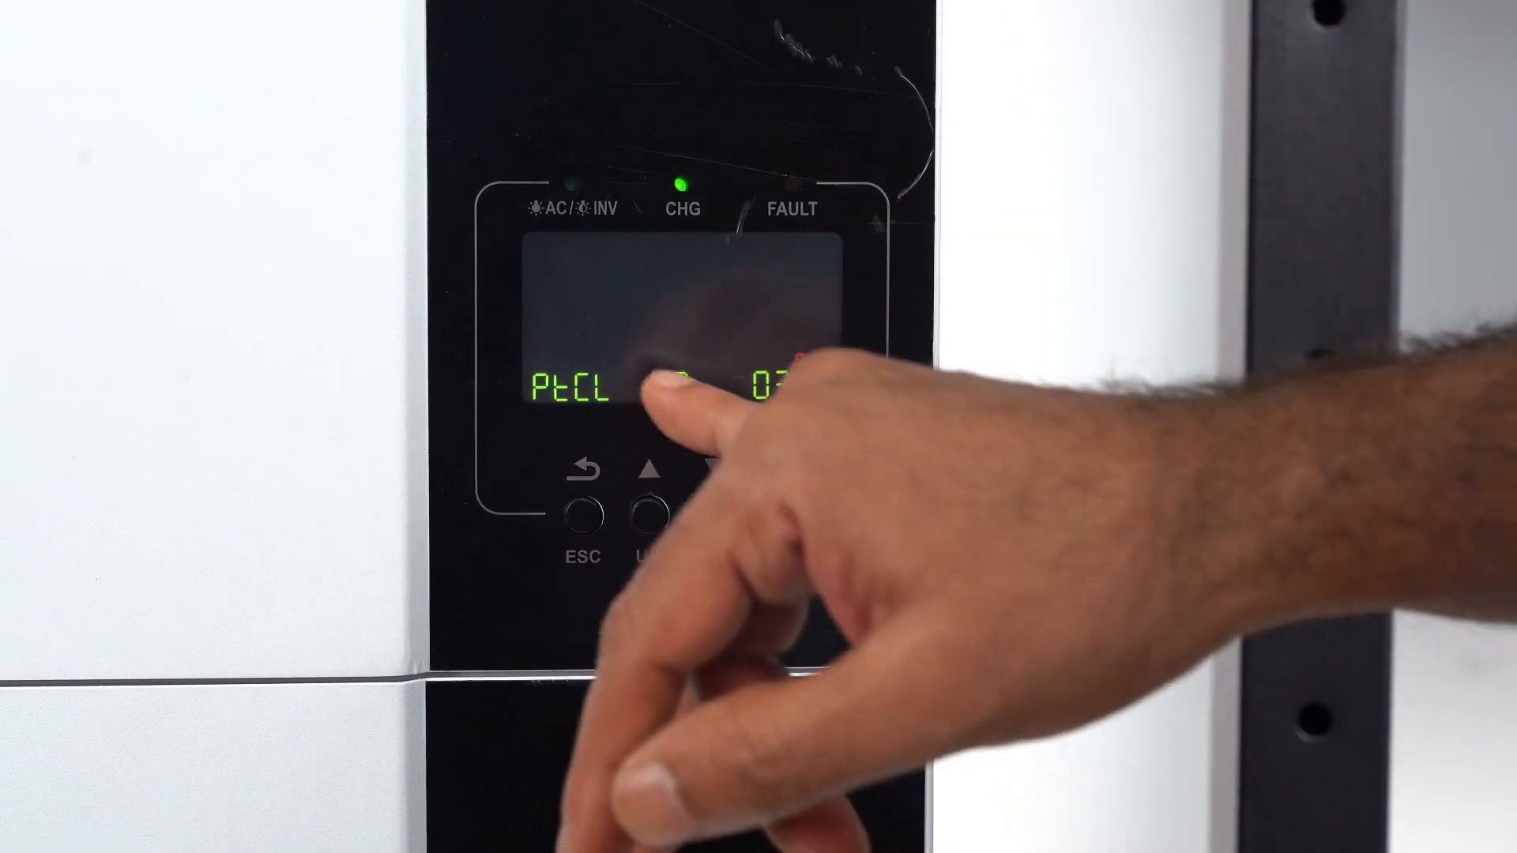
pyautogui.click(714, 512)
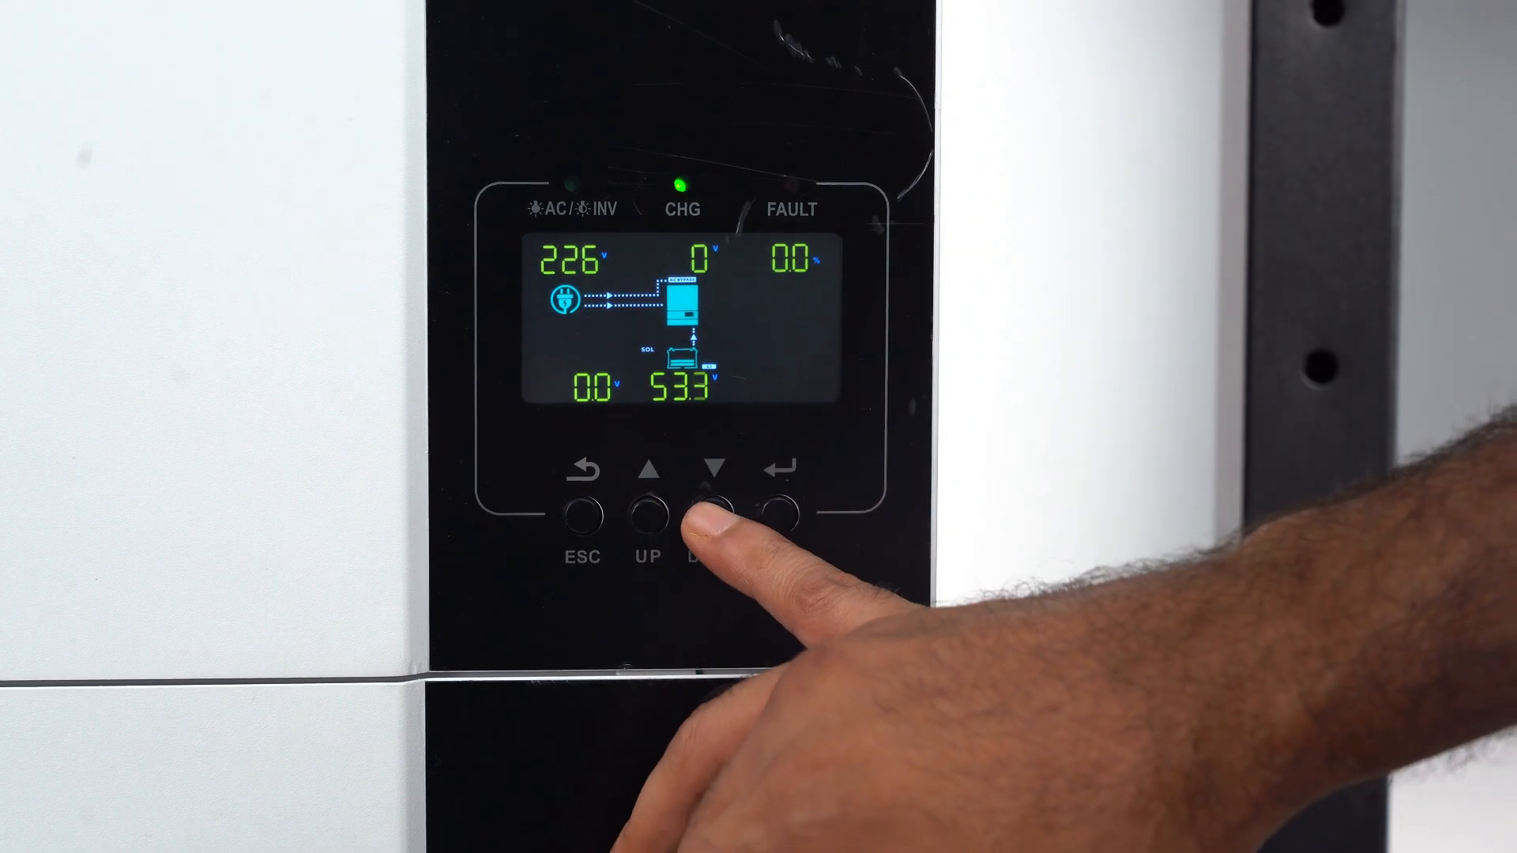
pyautogui.click(714, 511)
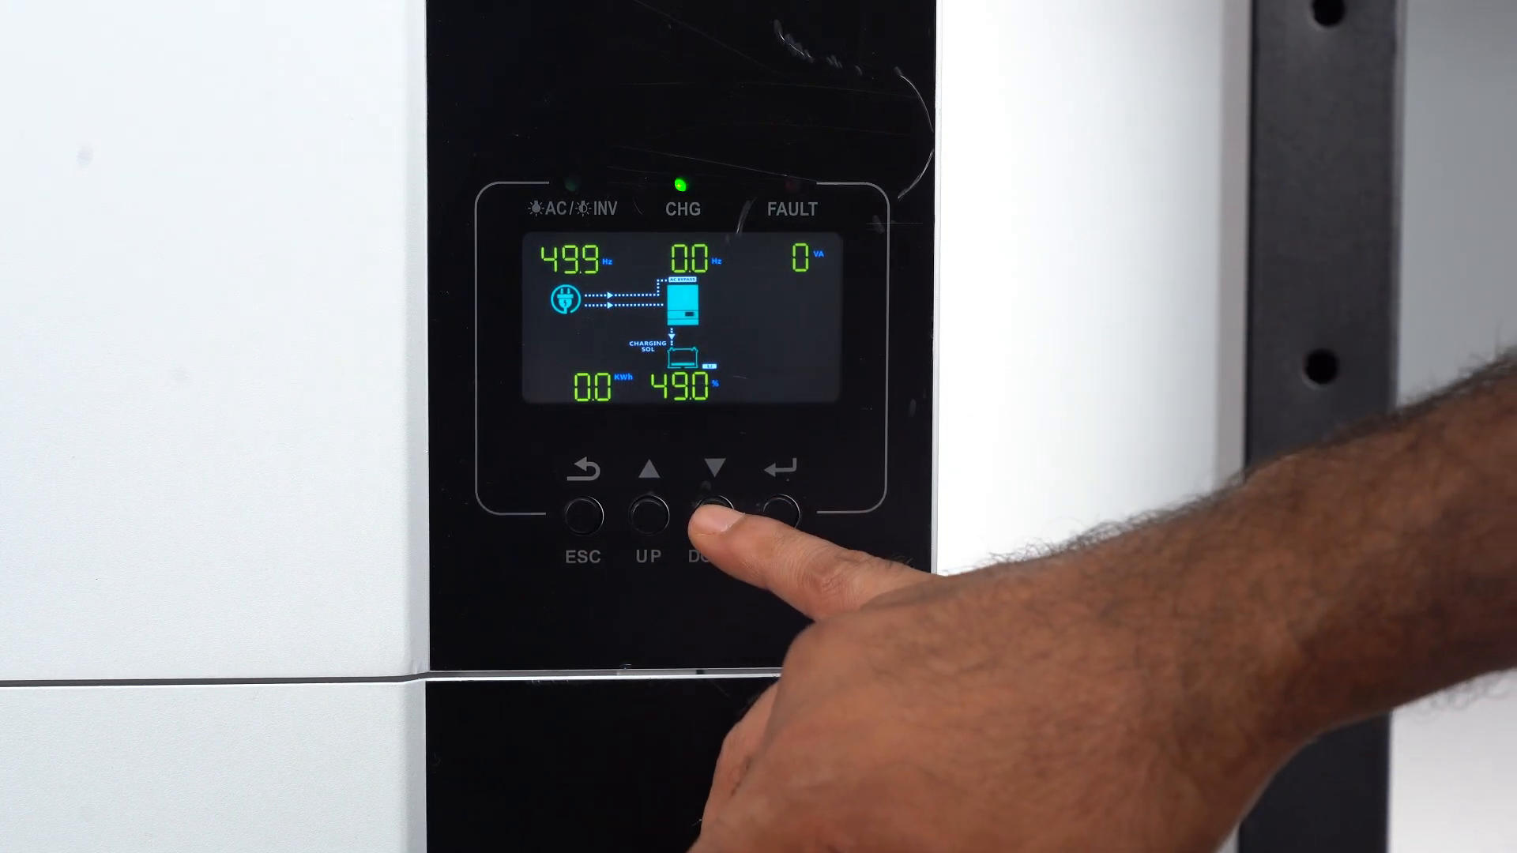
pyautogui.click(714, 511)
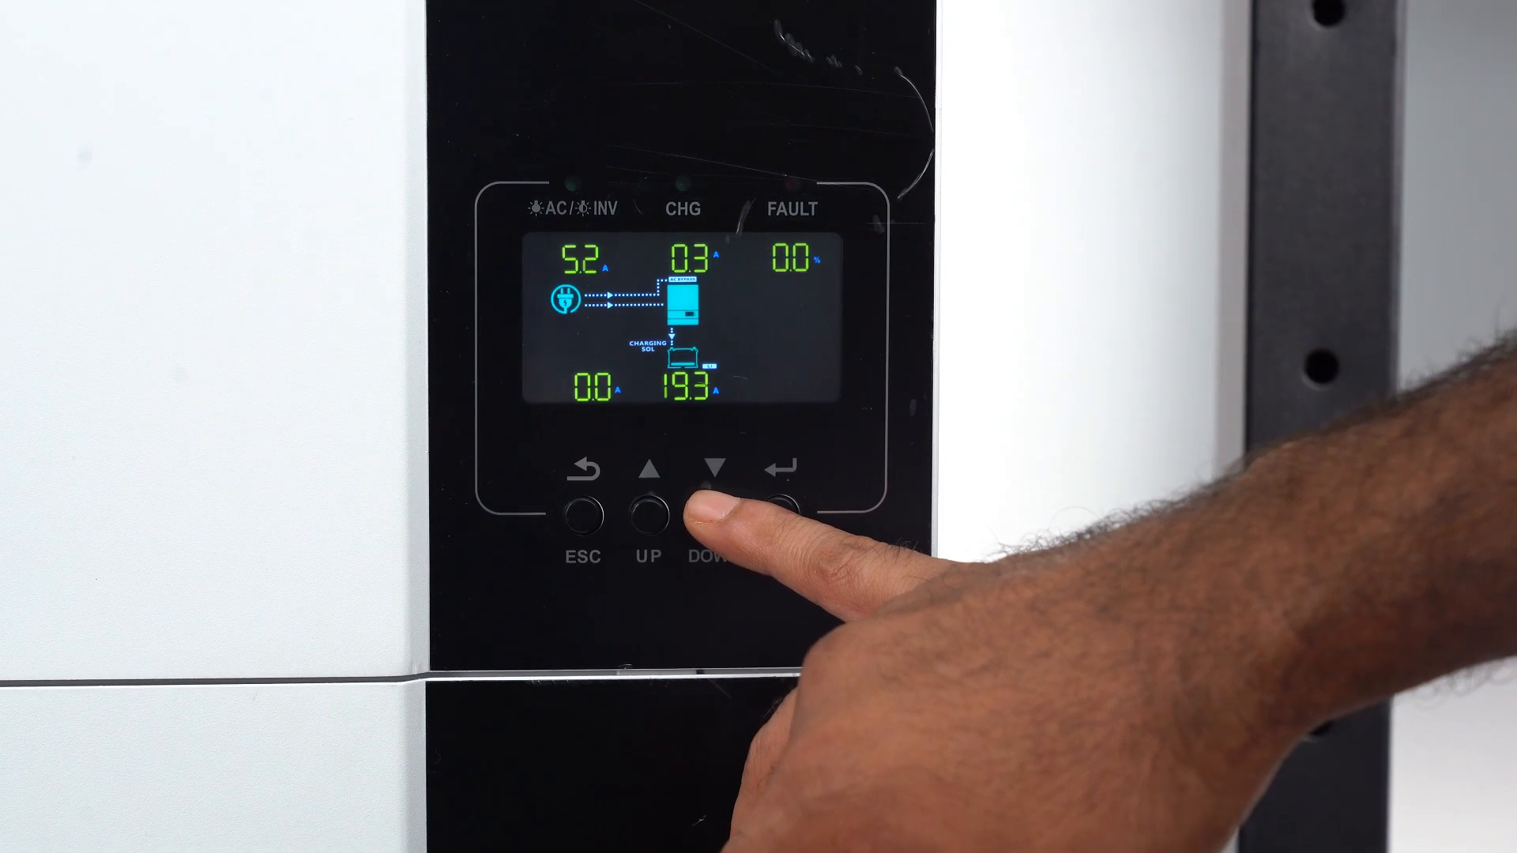
pyautogui.click(714, 512)
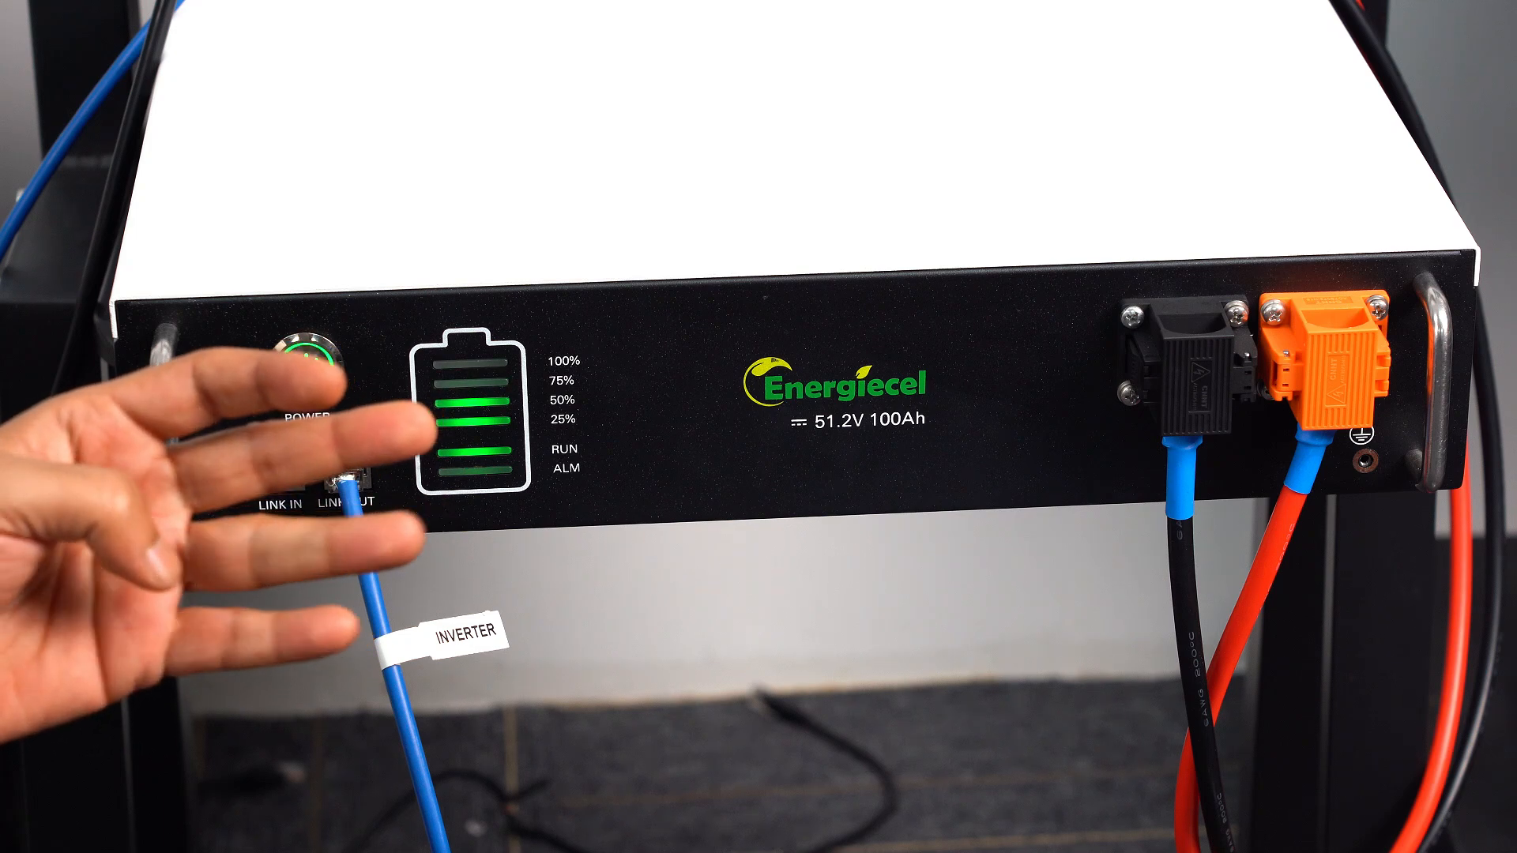
pyautogui.click(303, 365)
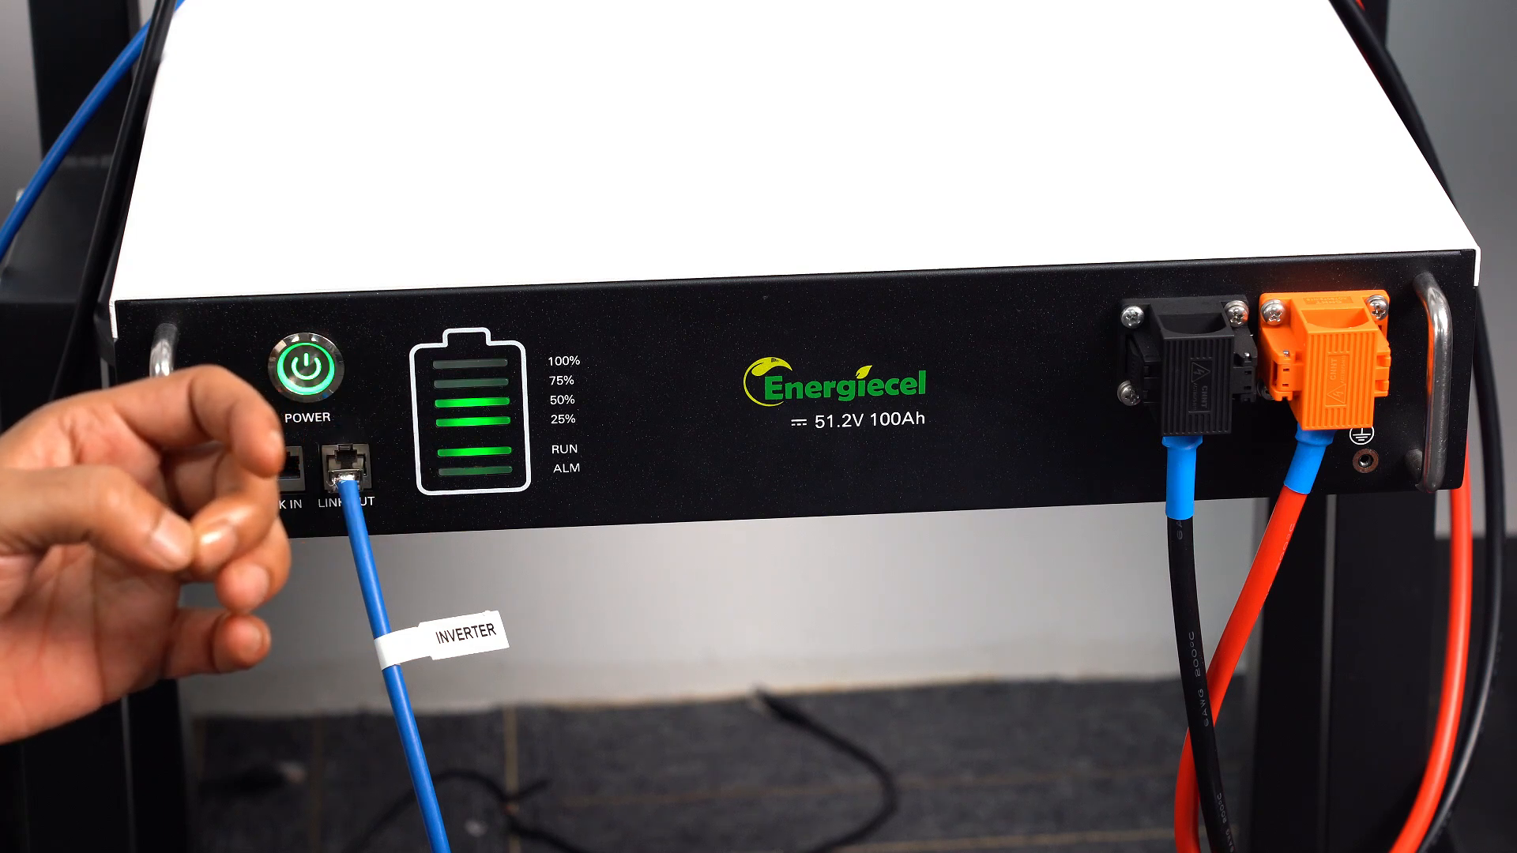